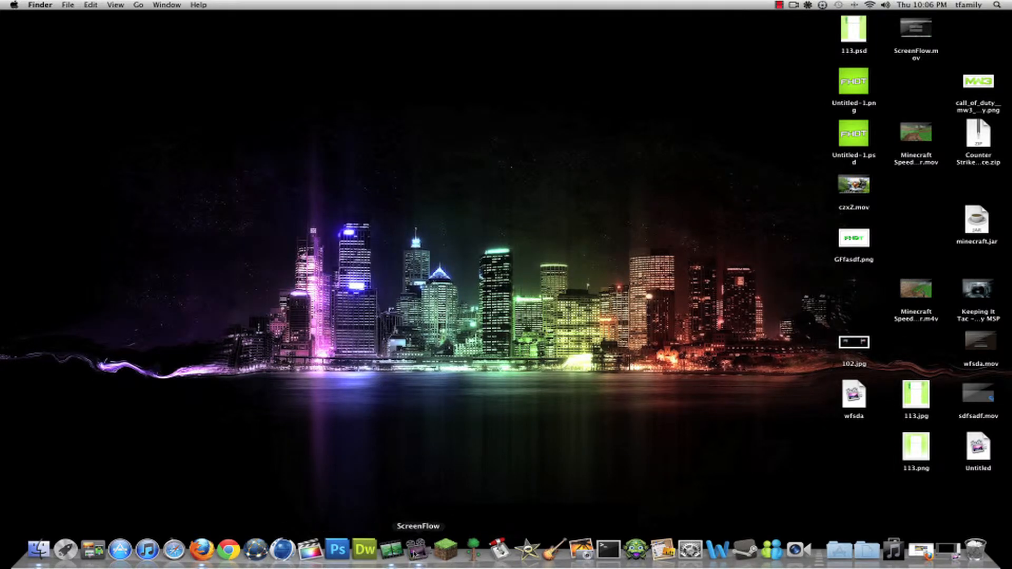
- Bring ScreenFlow forward and browse to its File menu commands
left_click(86, 4)
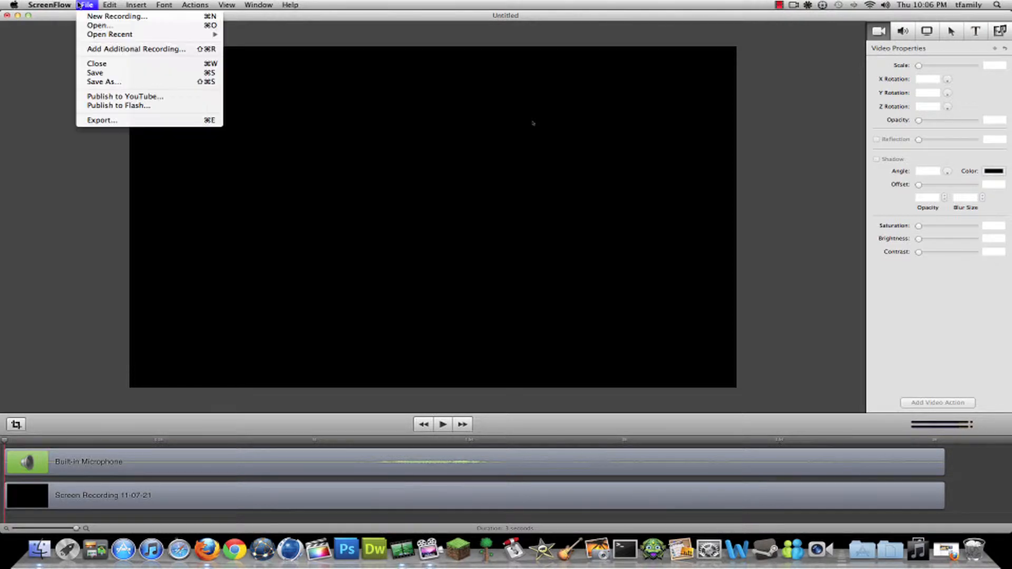
left_click(49, 4)
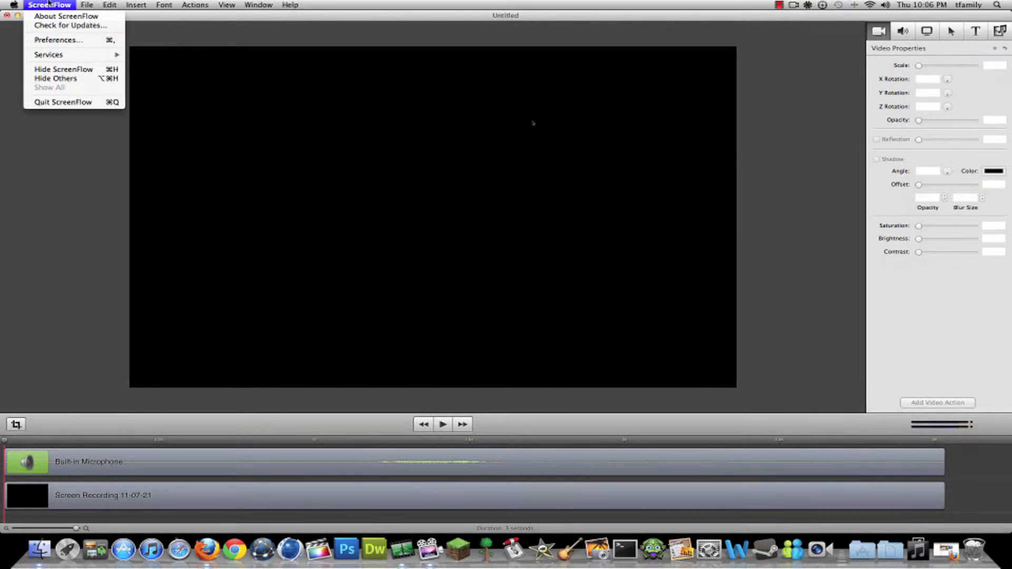
left_click(87, 4)
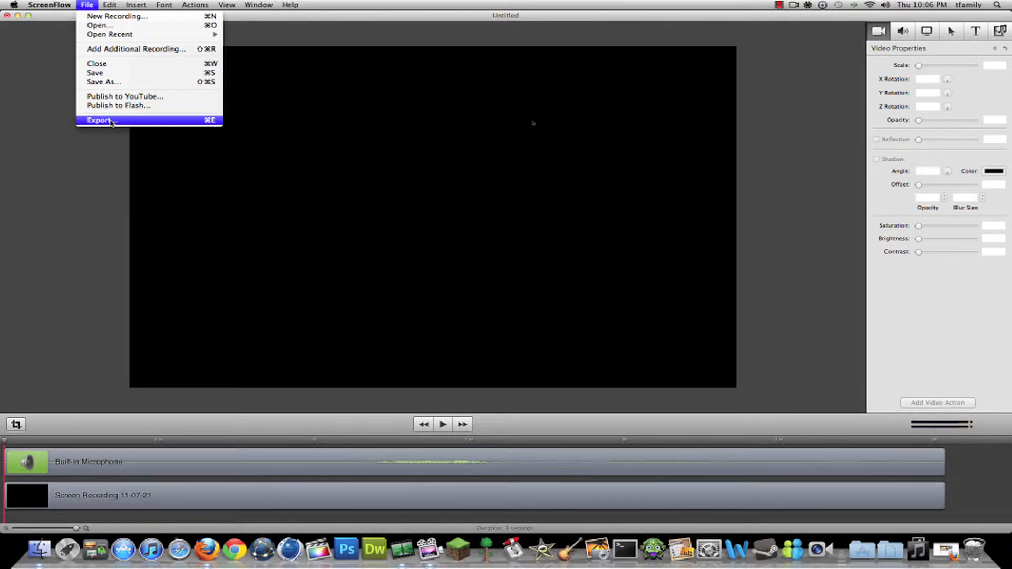
- Start an export and confirm video compression as H.264 at Best quality
left_click(99, 120)
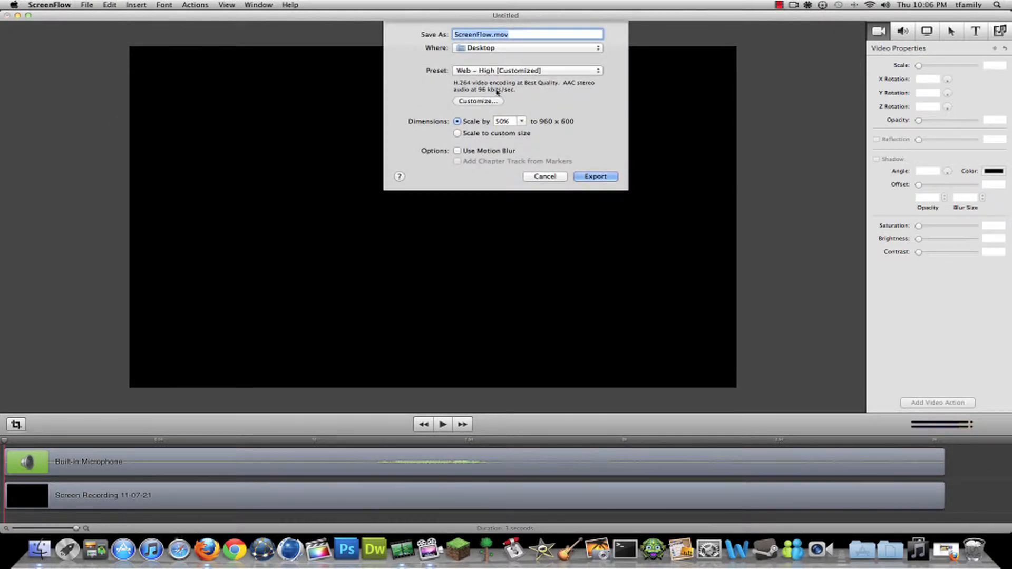
left_click(476, 101)
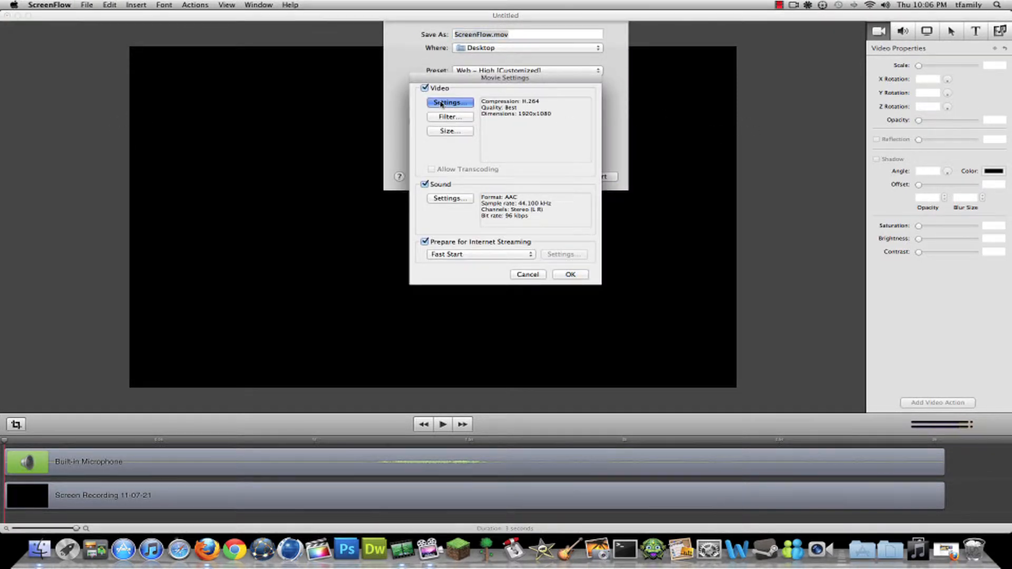
left_click(449, 102)
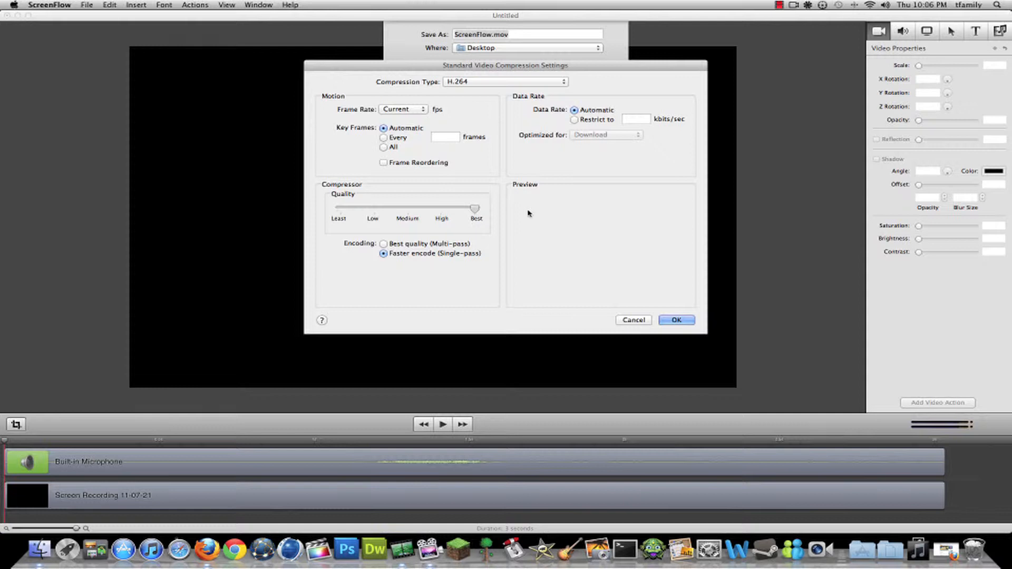
left_click(676, 321)
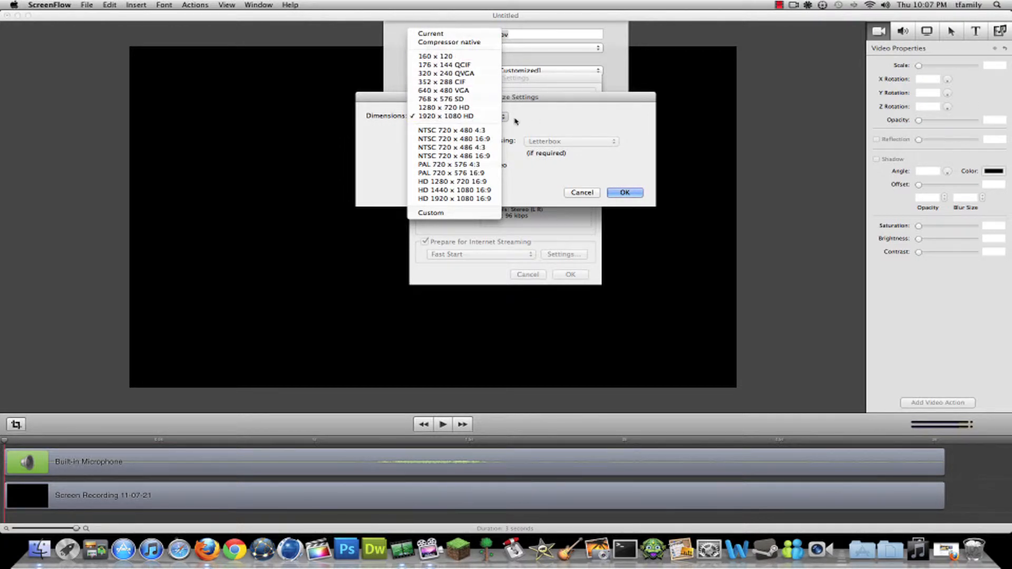
mouse_move(445, 116)
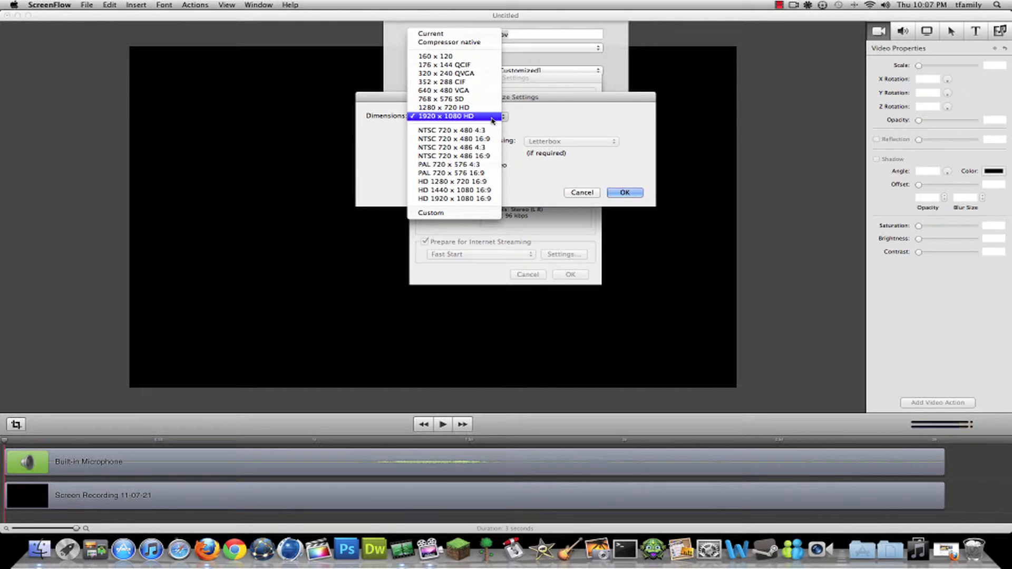
mouse_move(485, 117)
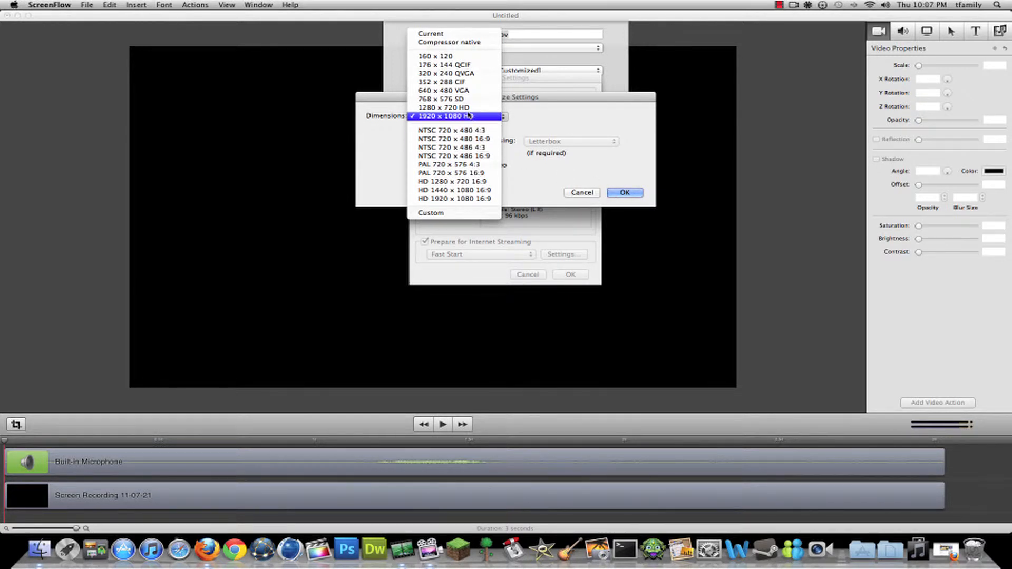
- Confirm the 1920 x 1080 HD size and accept the Movie Settings
left_click(453, 116)
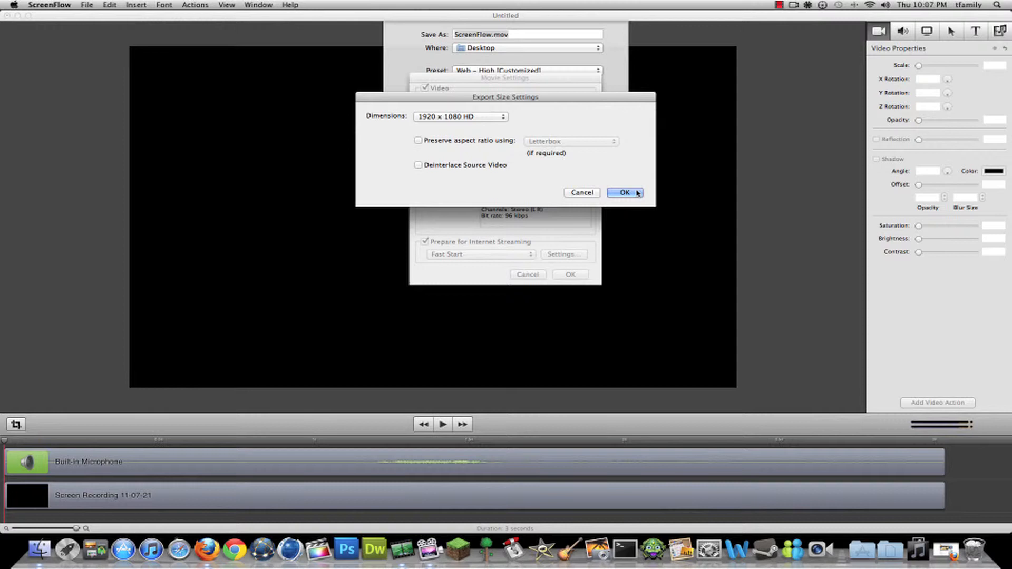
left_click(623, 192)
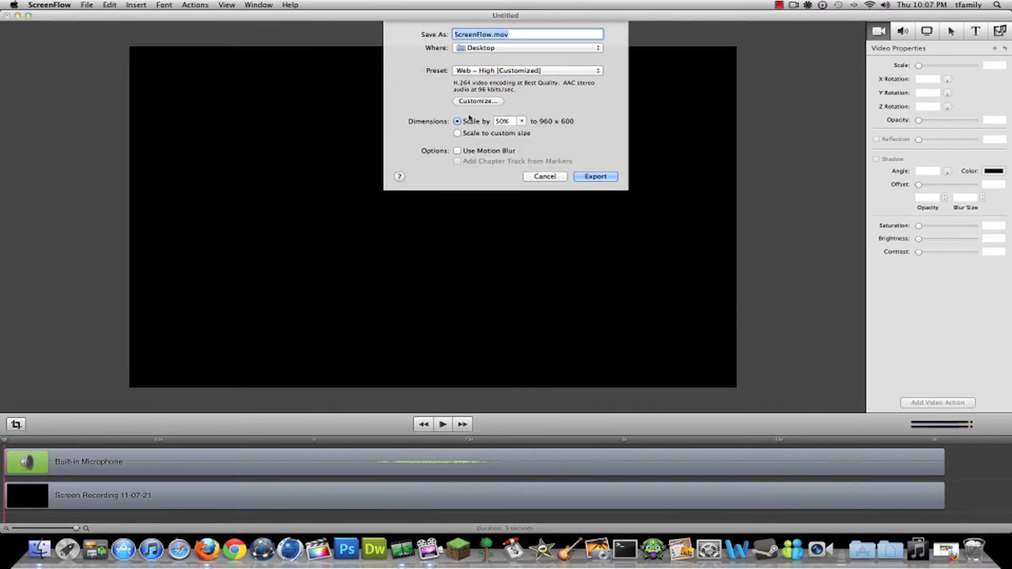
- Switch scaling to a custom size of 1920 wide by 1200 high
left_click(457, 133)
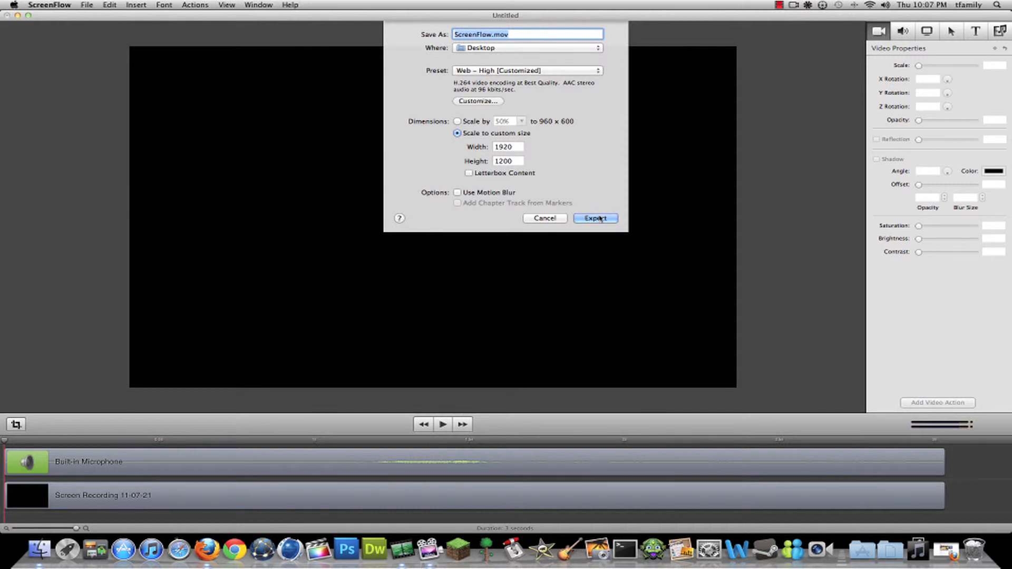
mouse_move(434, 449)
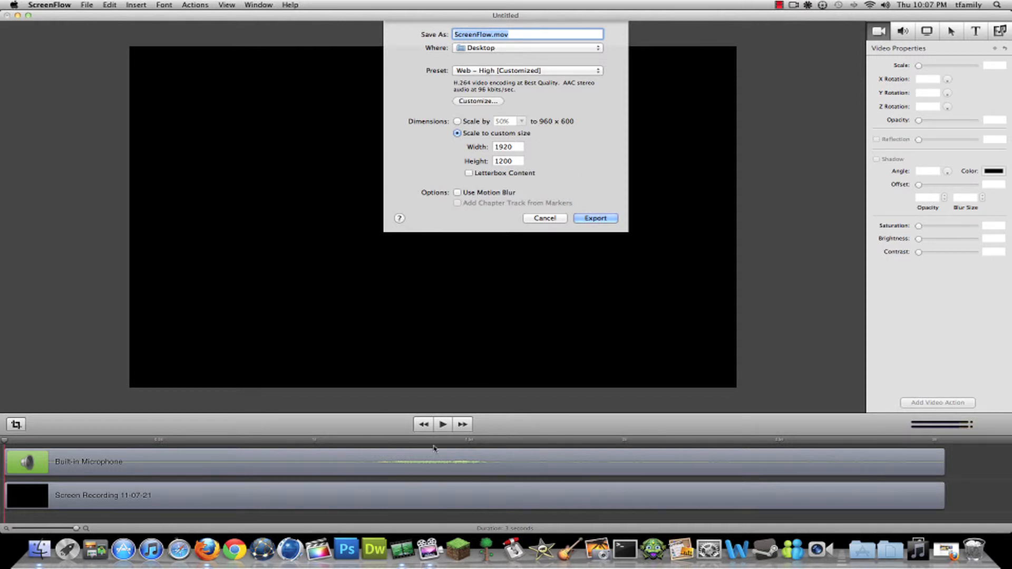
left_click(780, 5)
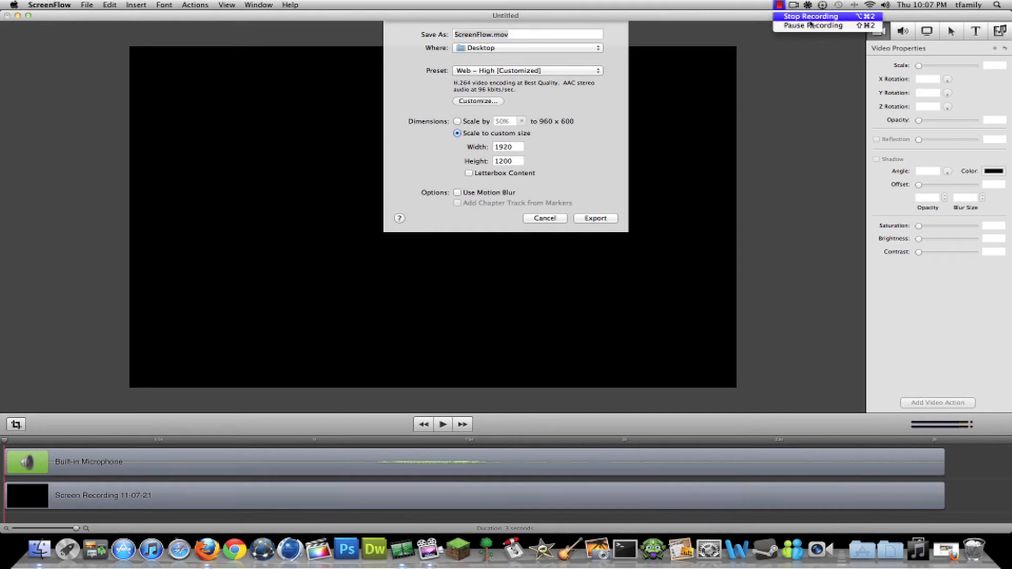